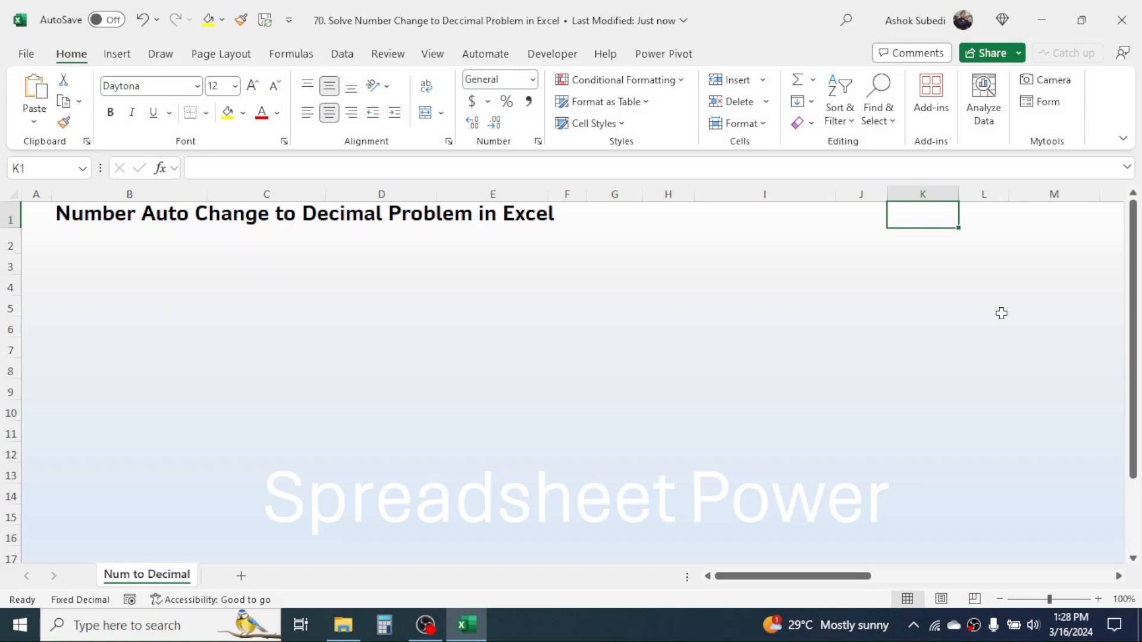
mouse_move(728, 274)
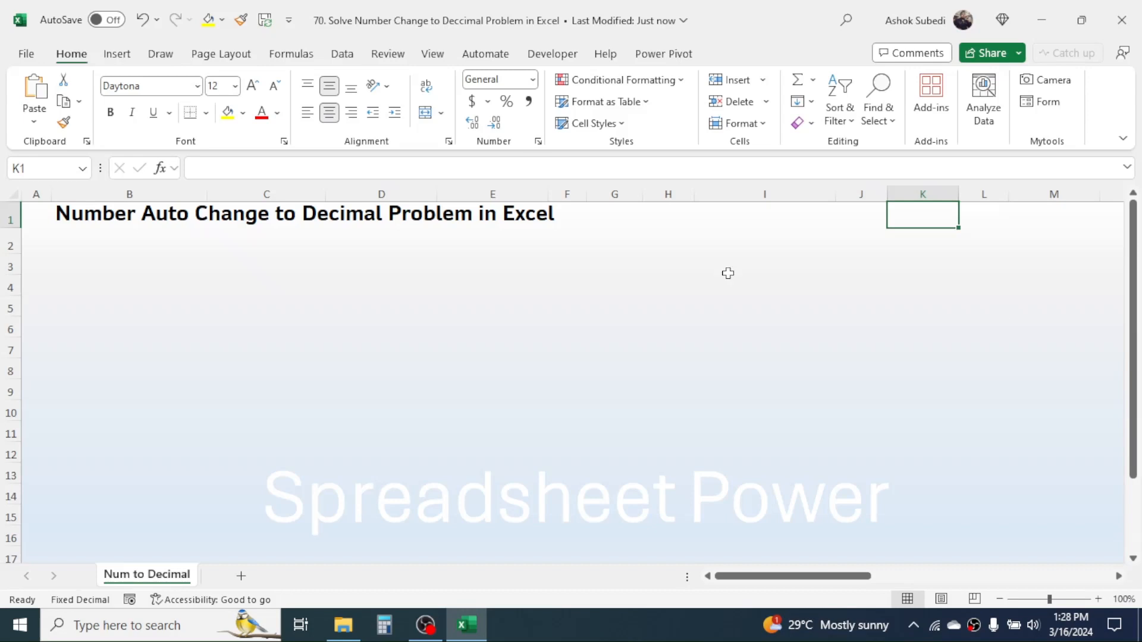
- Enter 23 in C3, 3 in B7 and 87 in D5 as test values, which appear as 0.23, 3 and 0.87
left_click(267, 265)
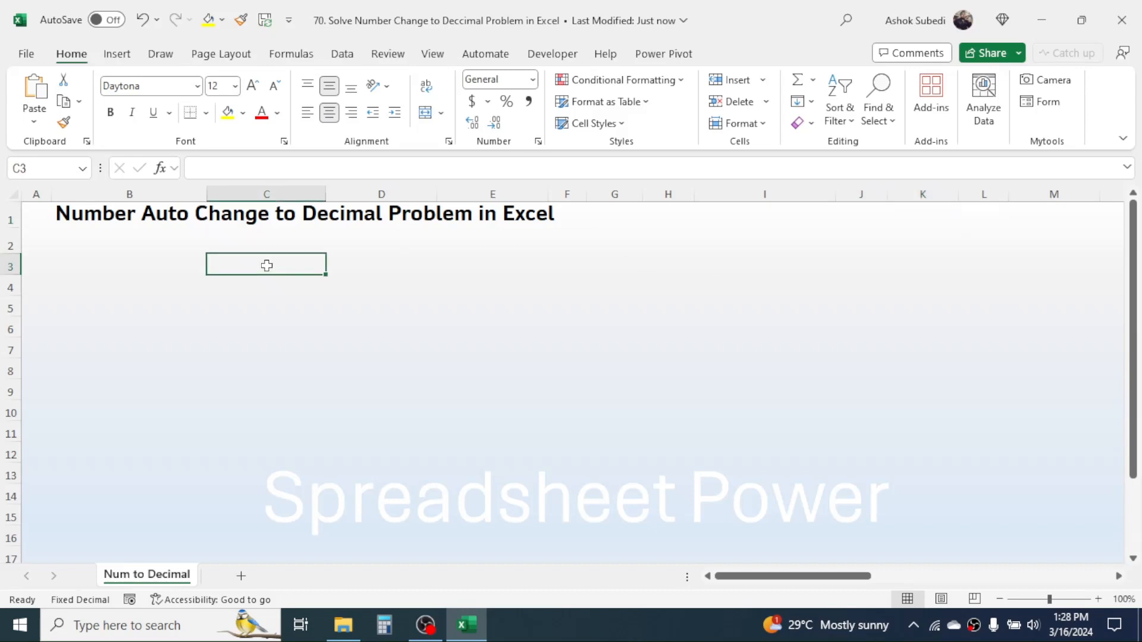
type("23")
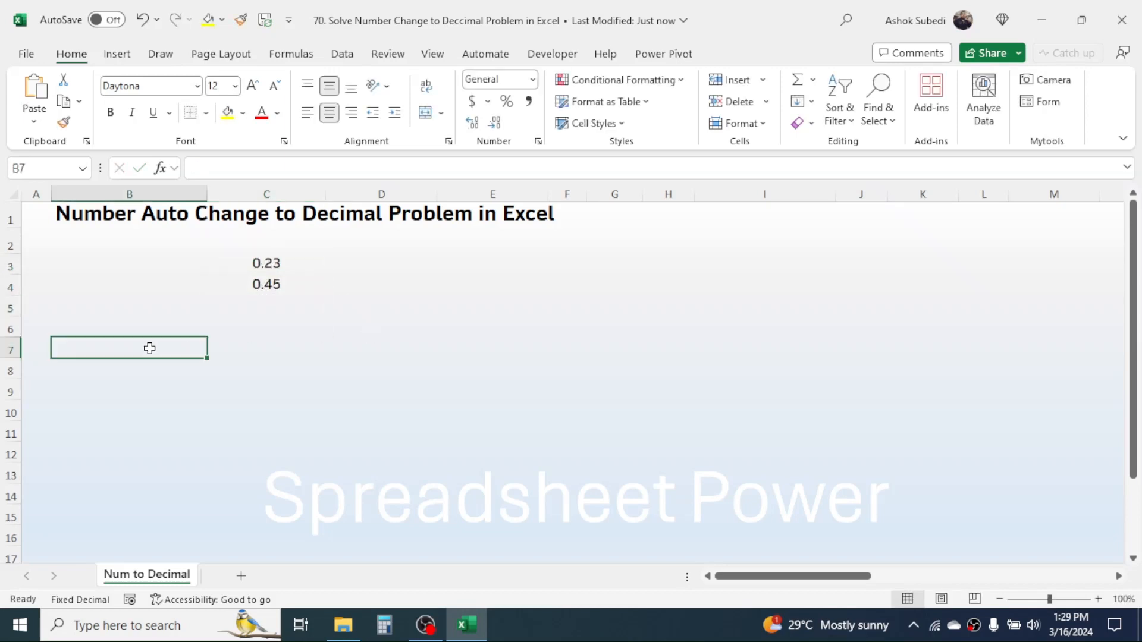
type("3")
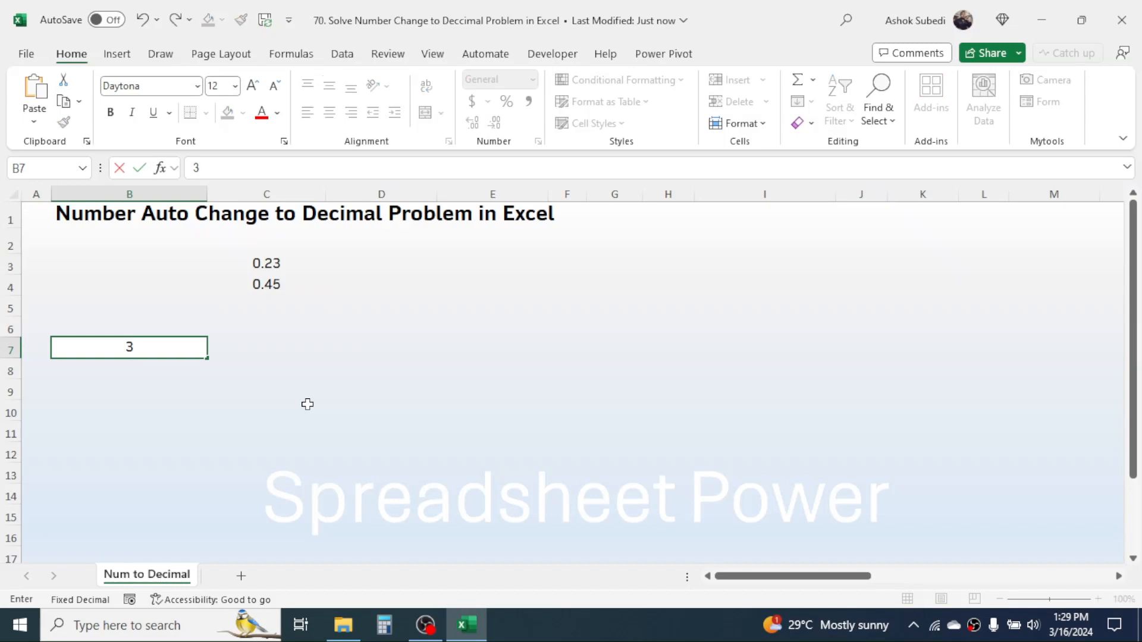
key("Enter")
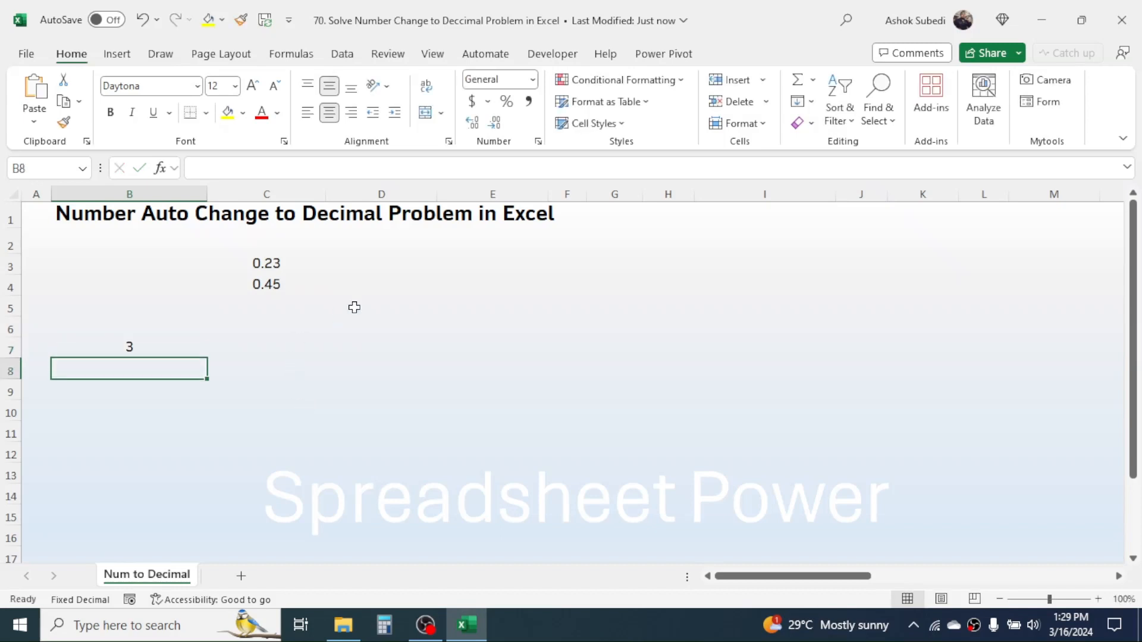
type("87")
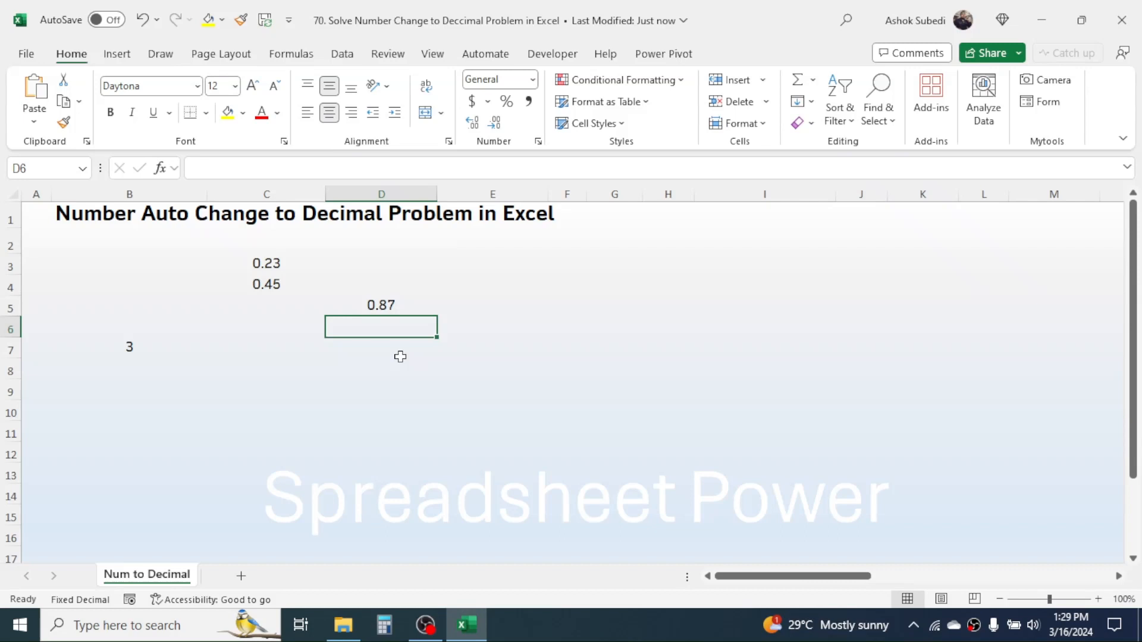
mouse_move(230, 205)
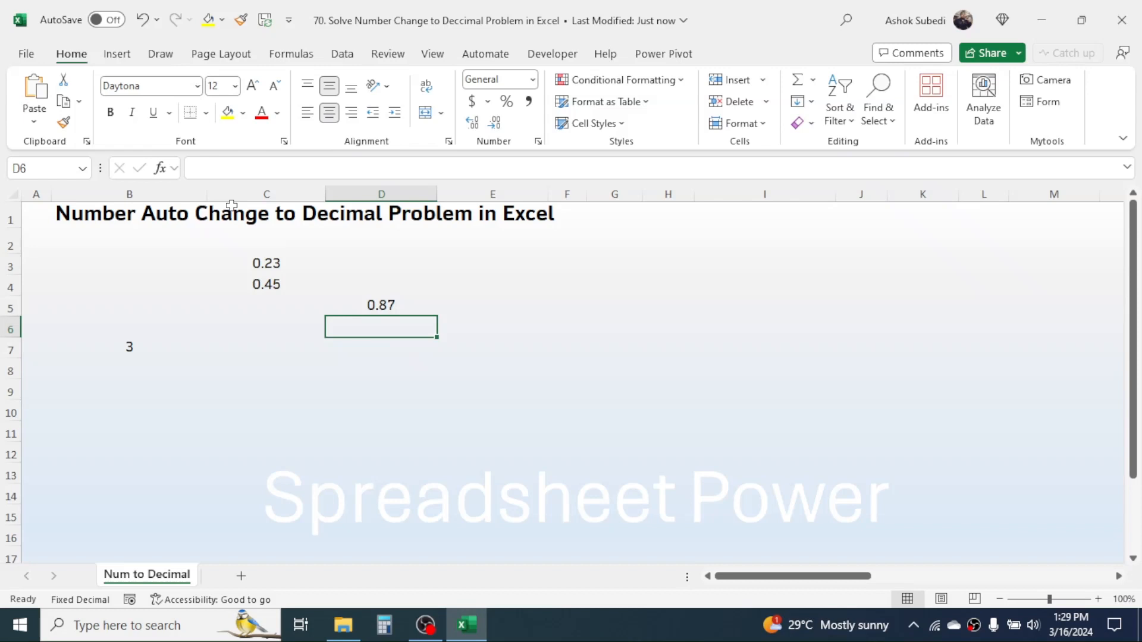
mouse_move(29, 61)
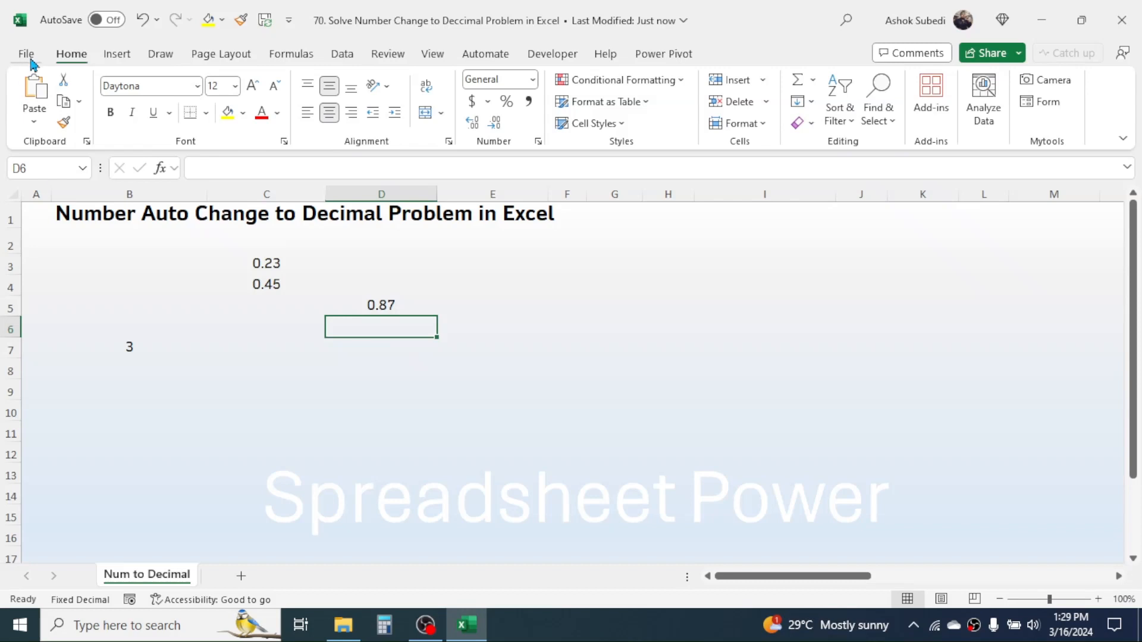
- Bring up the Excel Options dialog from the File backstage menu
left_click(26, 54)
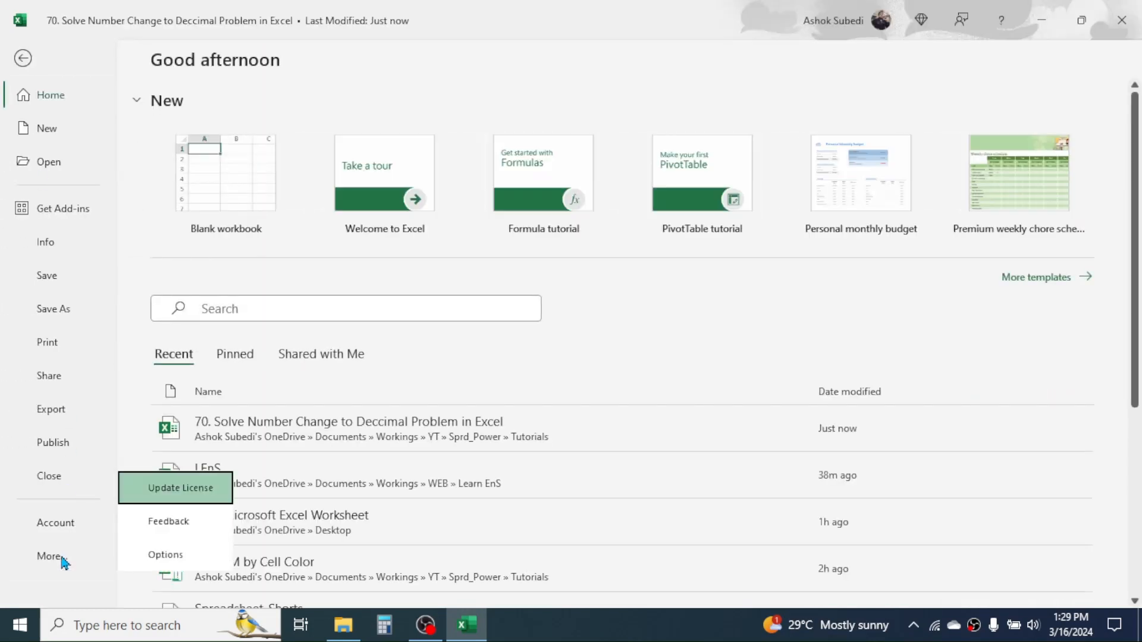
left_click(22, 57)
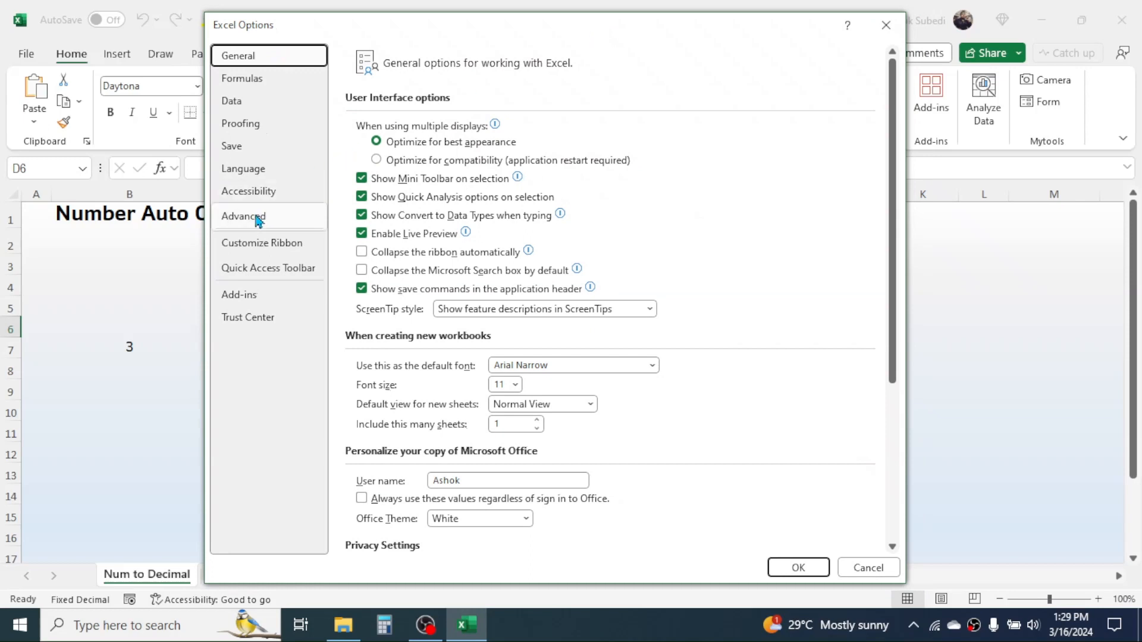
- Uncheck 'Automatically insert a decimal point' under Advanced and confirm with OK
left_click(243, 216)
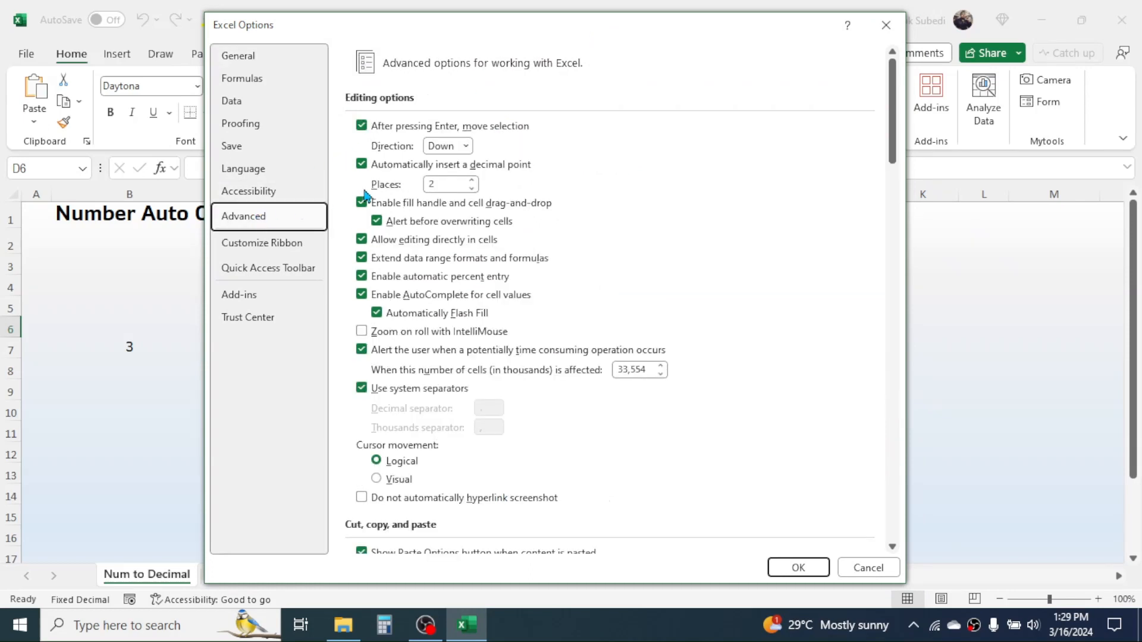
mouse_move(438, 173)
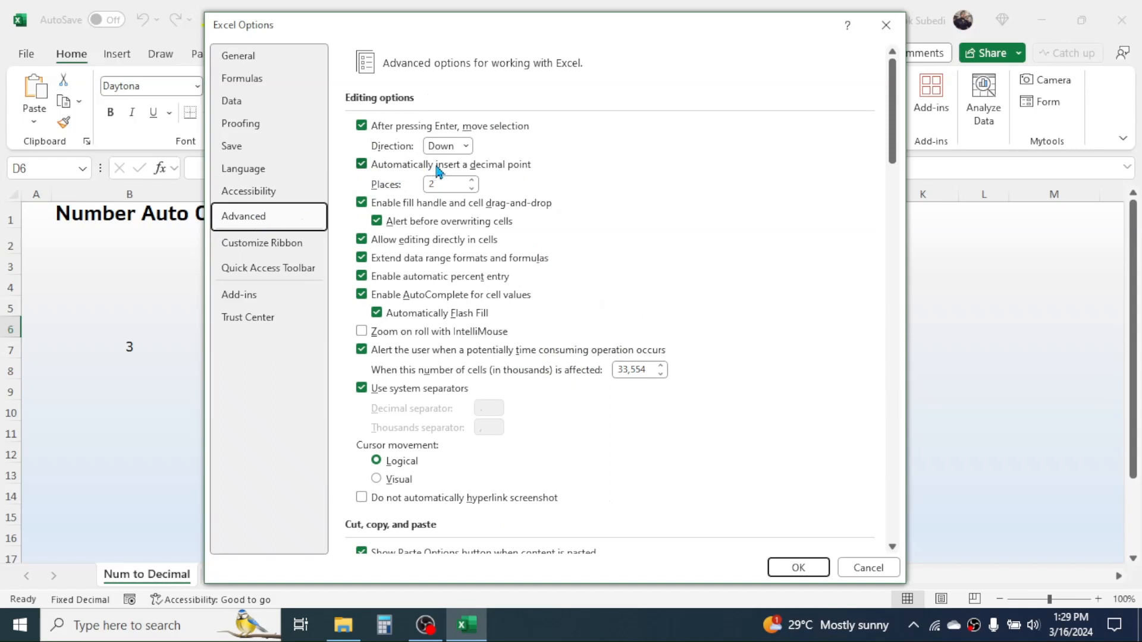
mouse_move(451, 171)
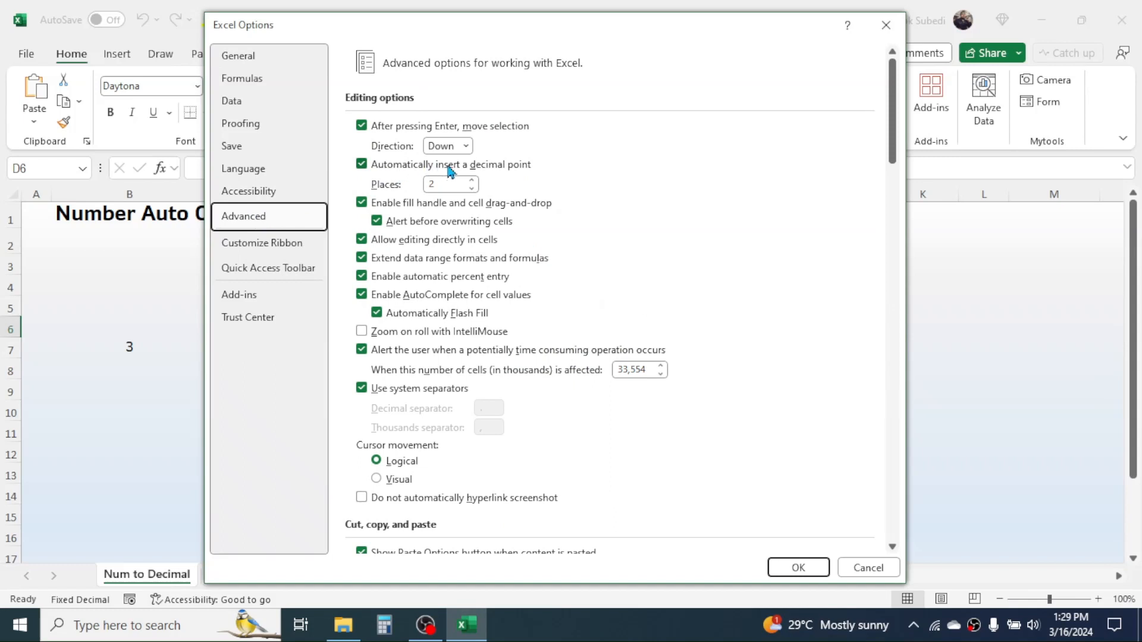
mouse_move(380, 166)
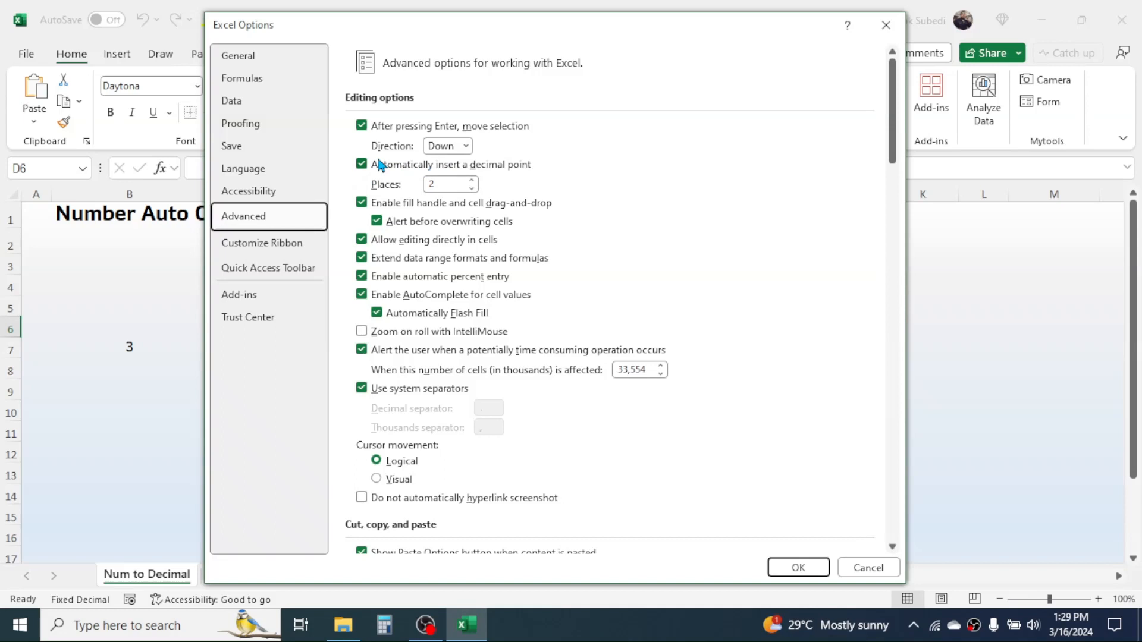
mouse_move(367, 174)
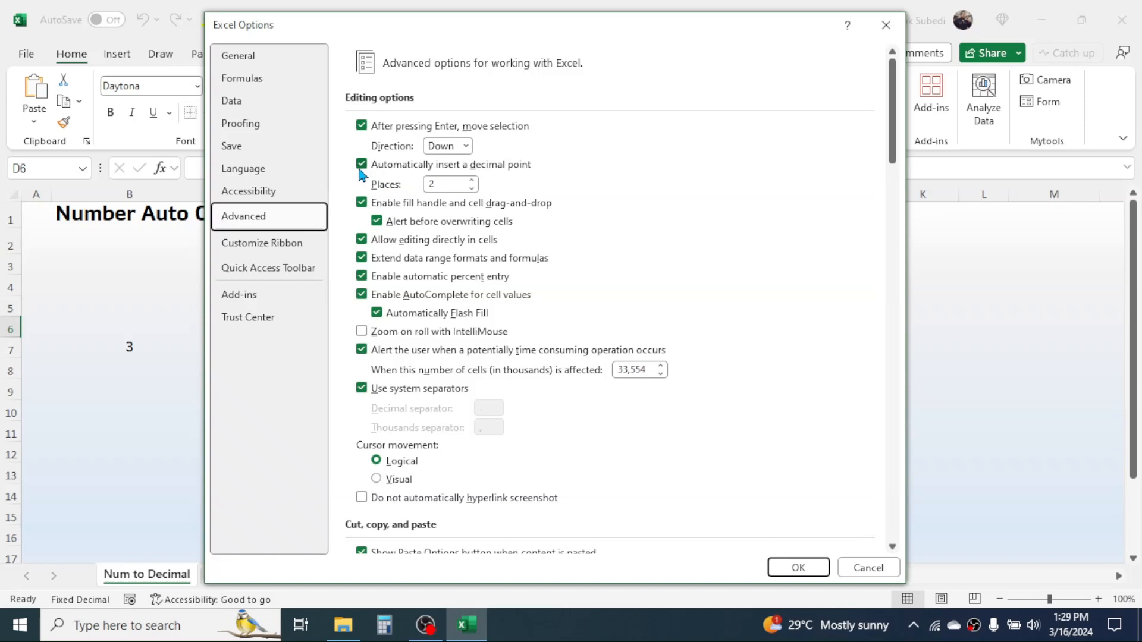
left_click(362, 165)
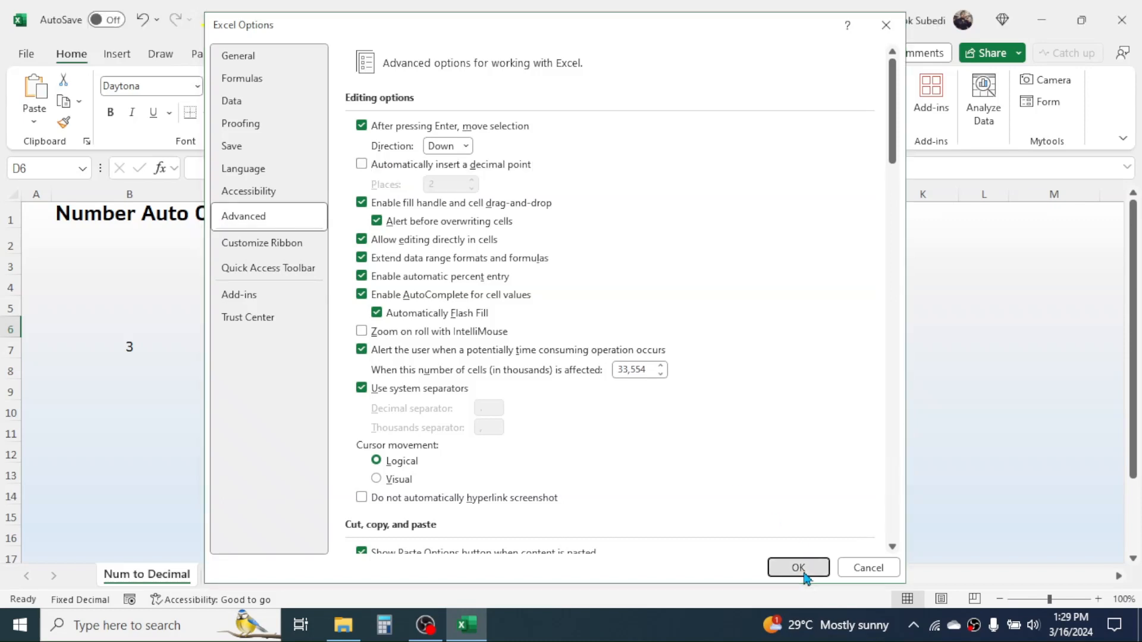
left_click(797, 568)
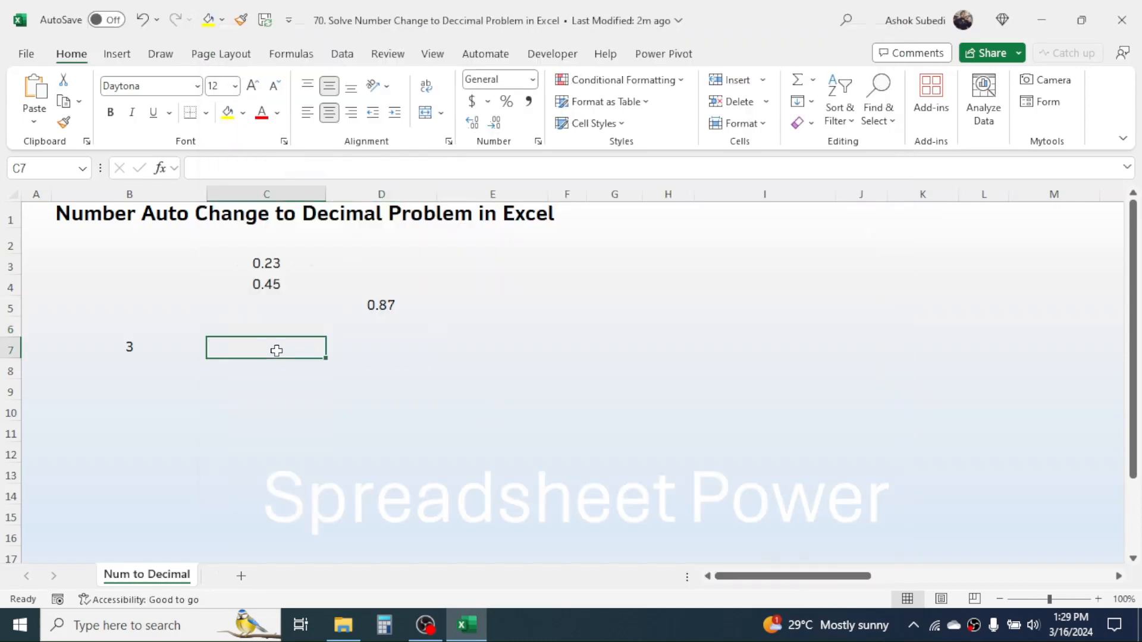
- Enter 23 and 43 in column C, confirming they stay whole numbers
type("23")
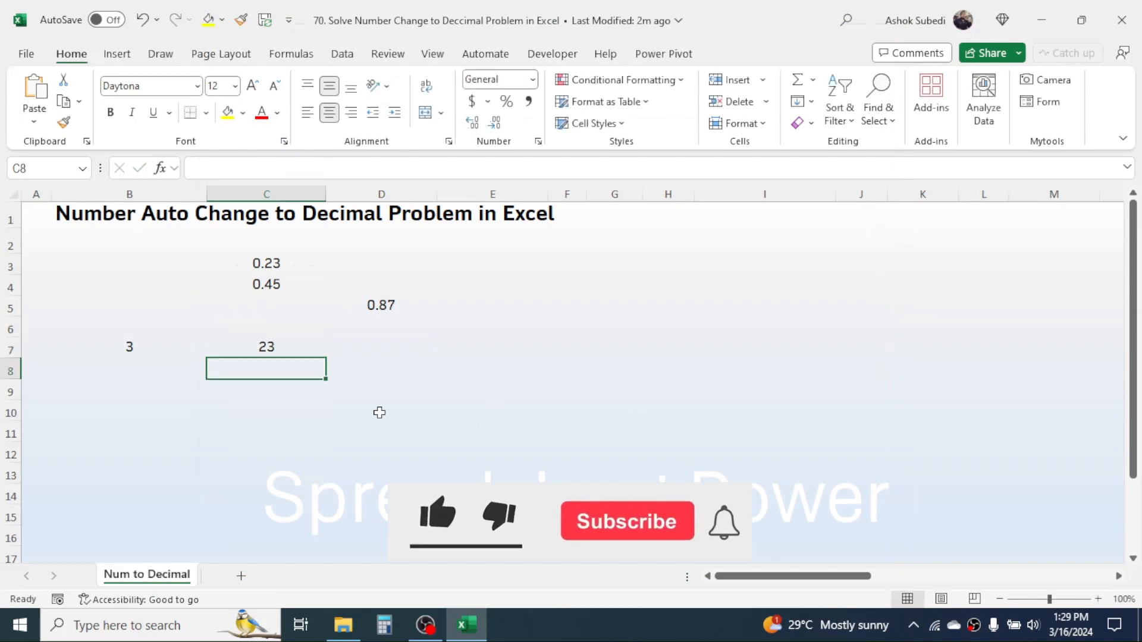
type("43")
left_click(266, 433)
type("67")
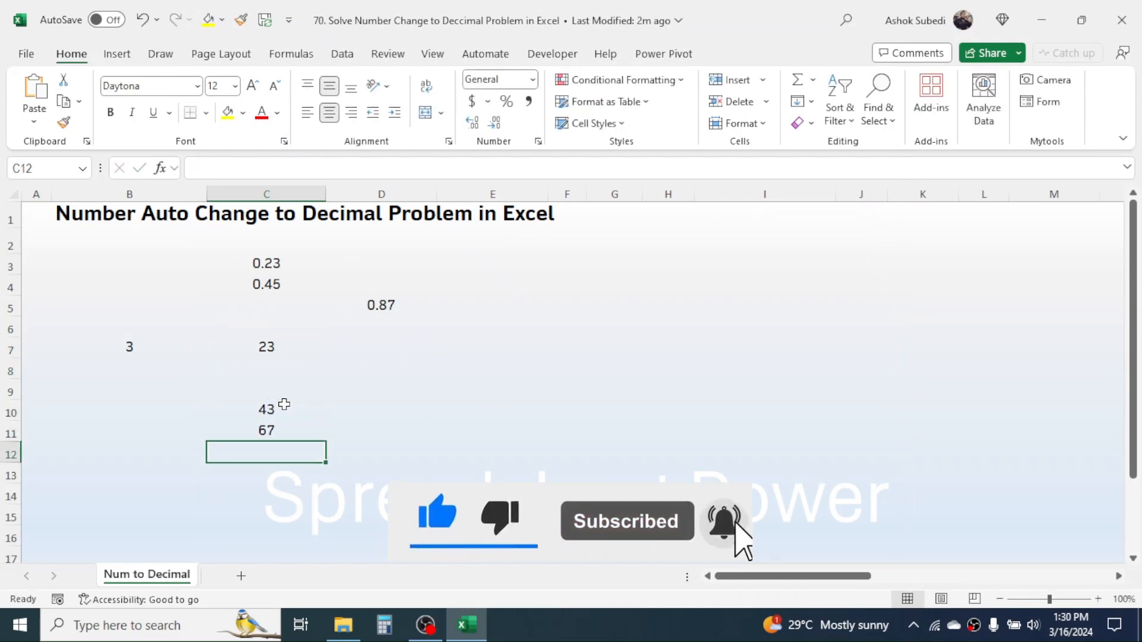
left_click(566, 368)
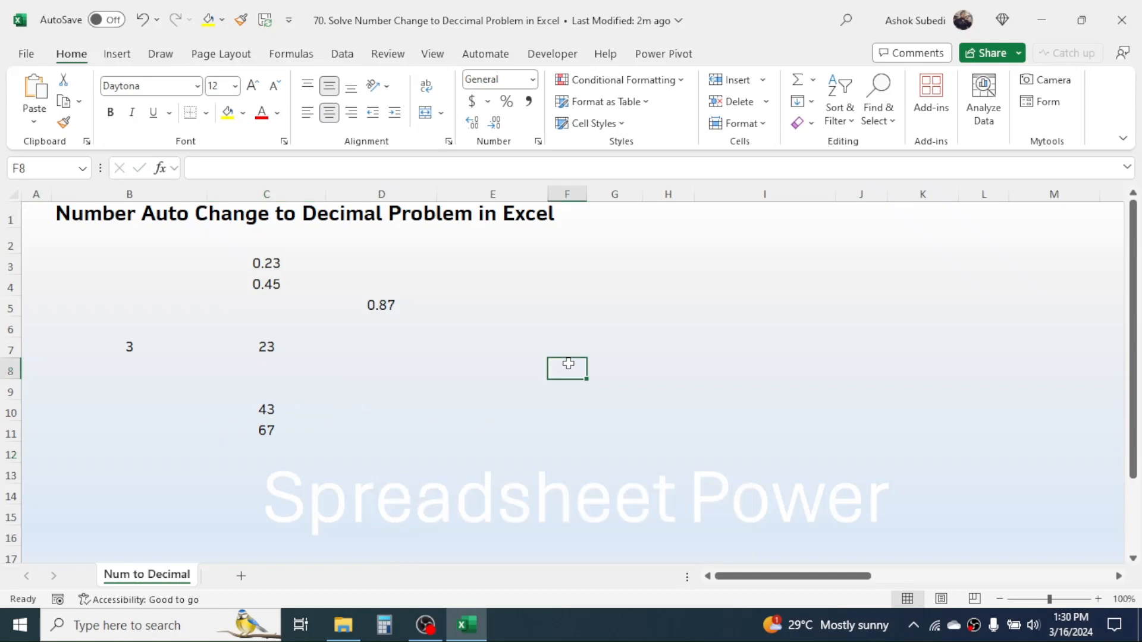